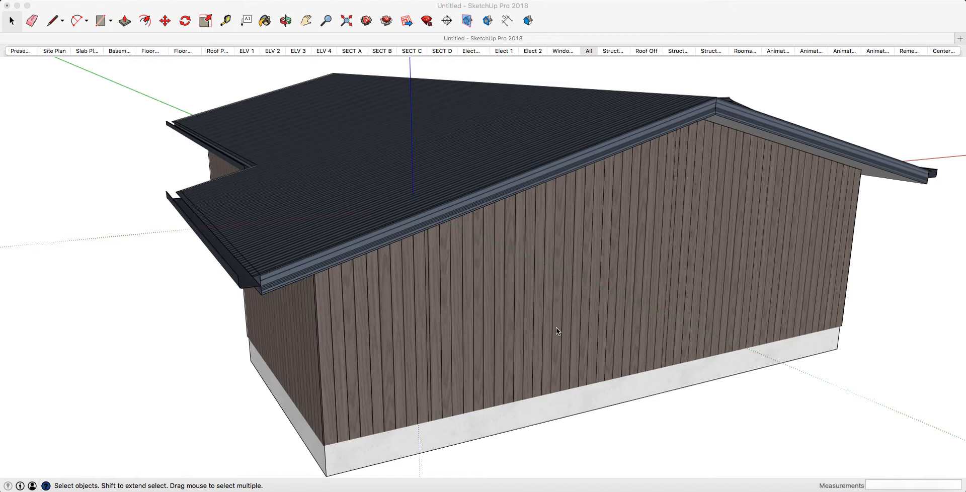
pyautogui.moveTo(559, 255)
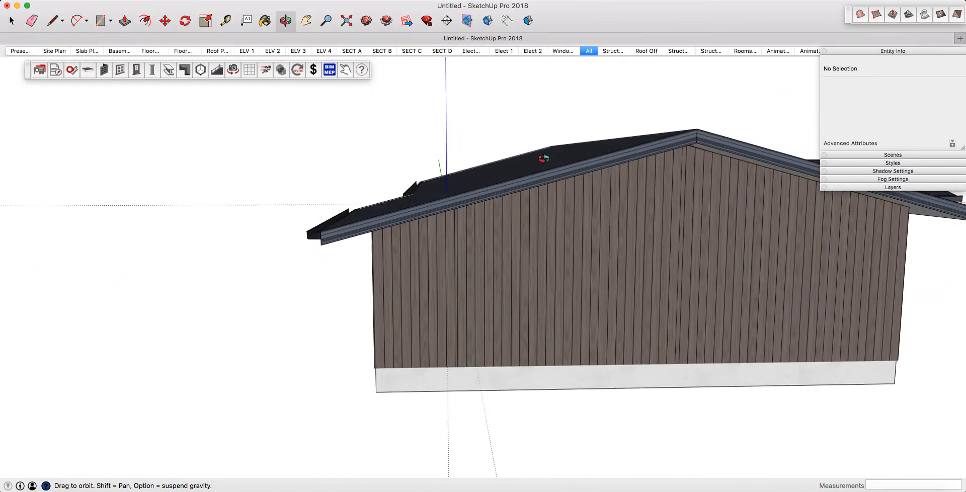
# Orbit around the house to inspect it and prepare to erase footprint edges.
pyautogui.moveTo(543, 159); pyautogui.dragTo(533, 226)
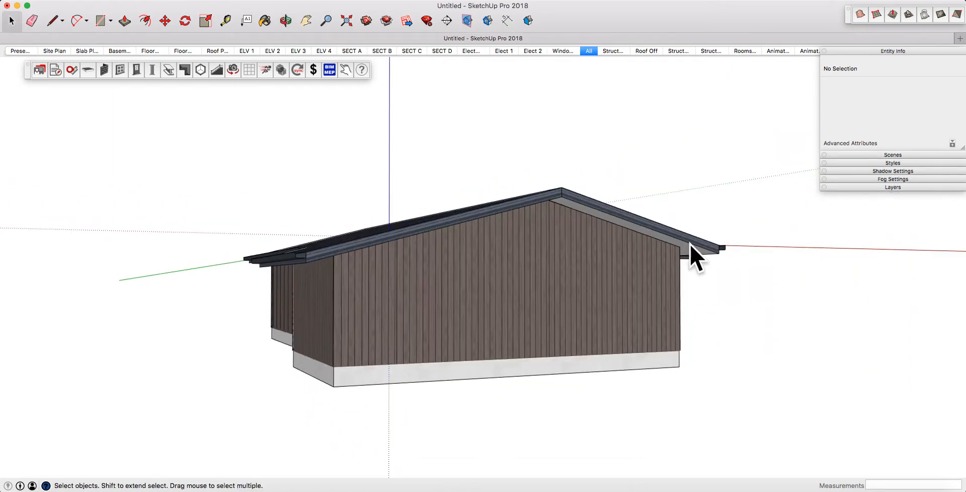
pyautogui.moveTo(695, 258); pyautogui.dragTo(518, 318)
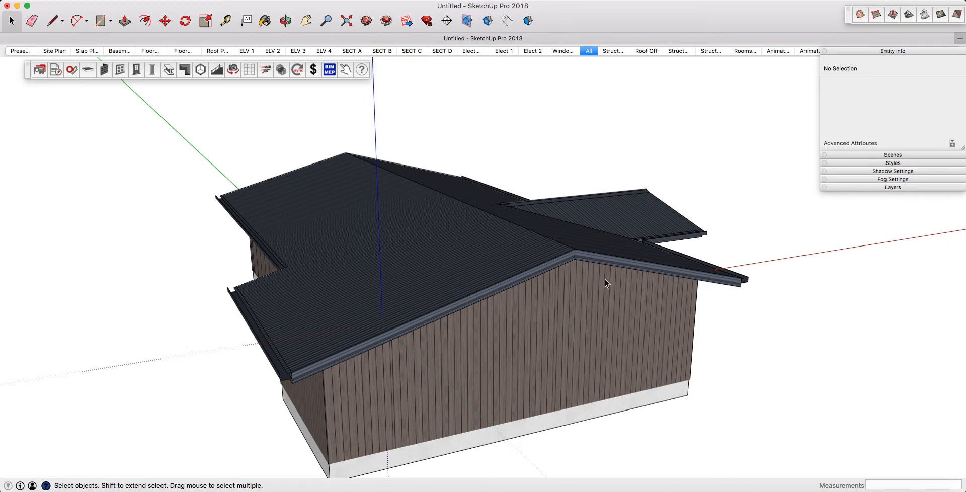
pyautogui.moveTo(472, 330)
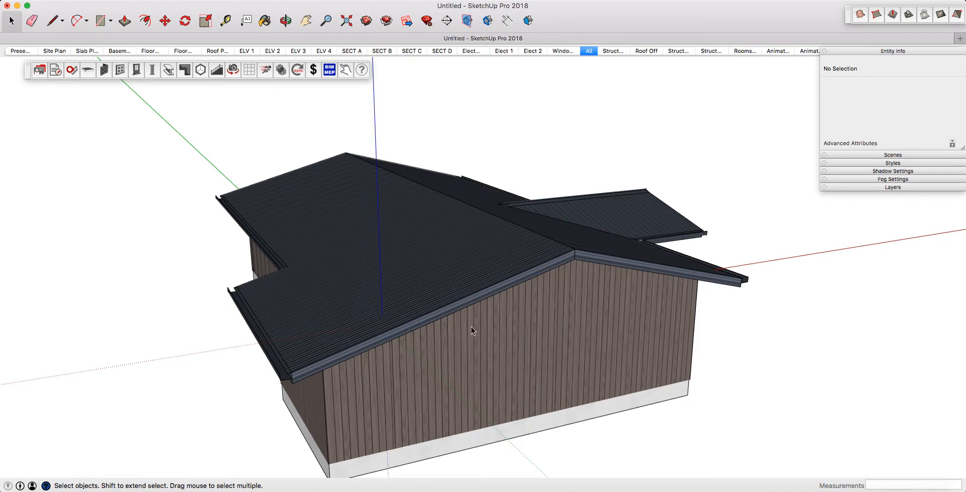
pyautogui.moveTo(472, 331); pyautogui.dragTo(573, 274)
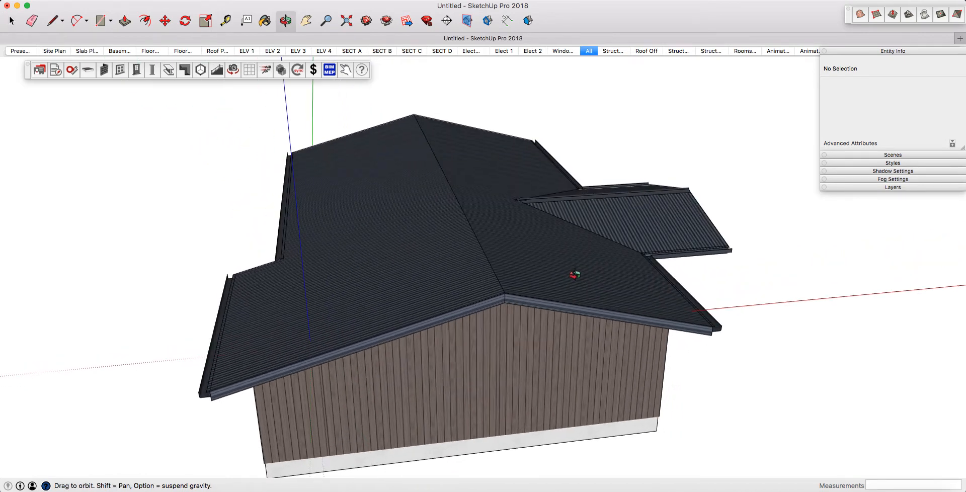
pyautogui.click(11, 20)
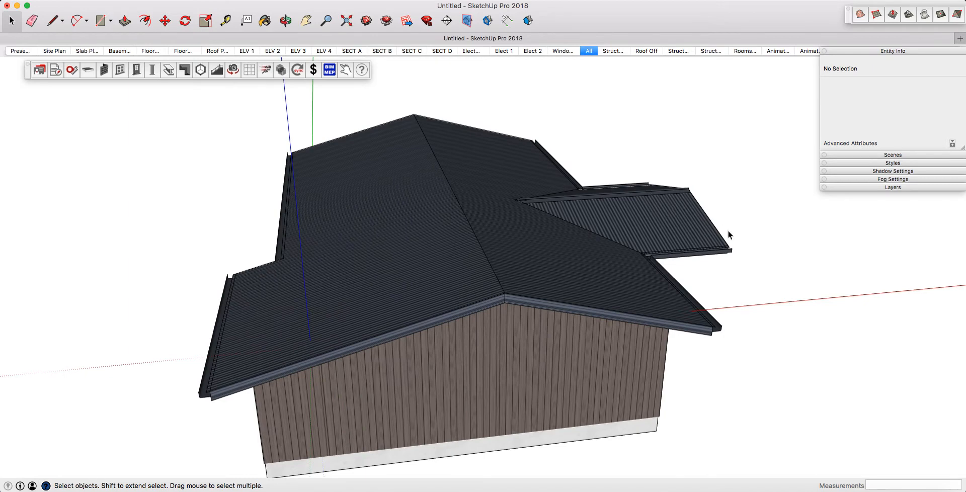
pyautogui.moveTo(698, 221)
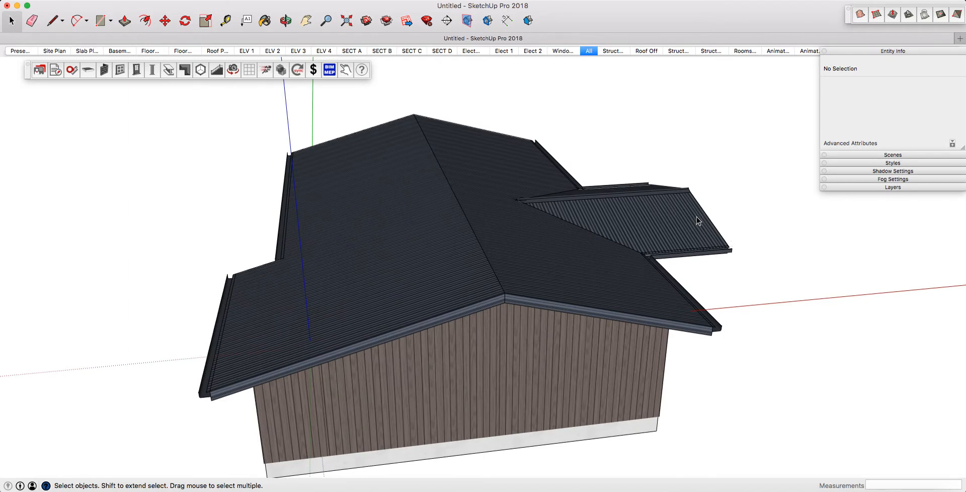
pyautogui.moveTo(721, 254)
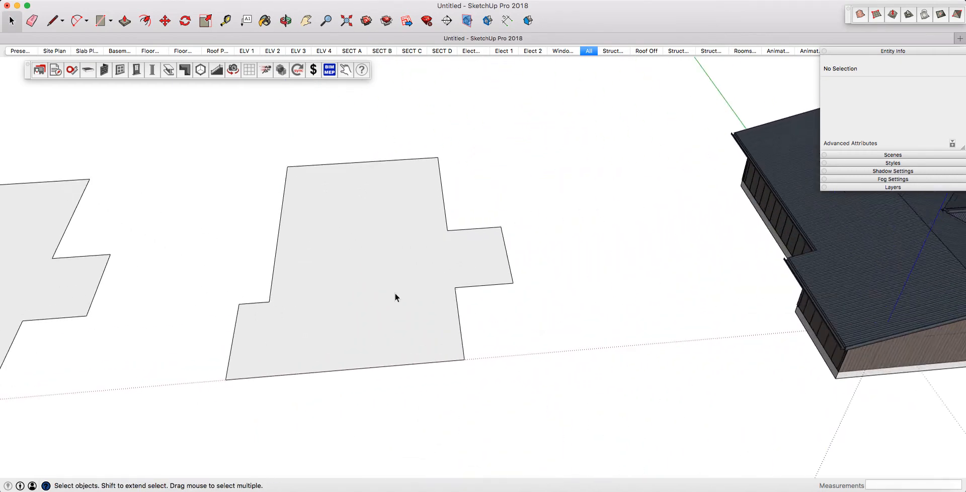
pyautogui.click(54, 21)
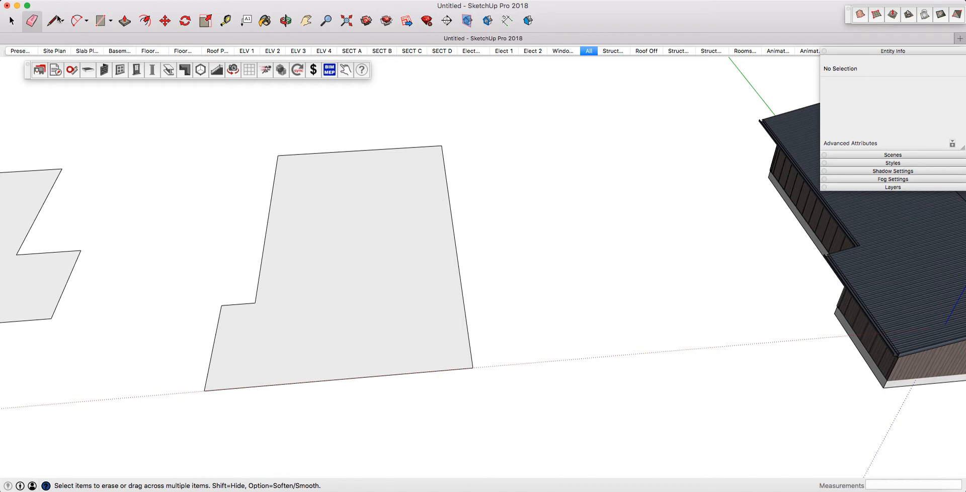
pyautogui.moveTo(55, 20)
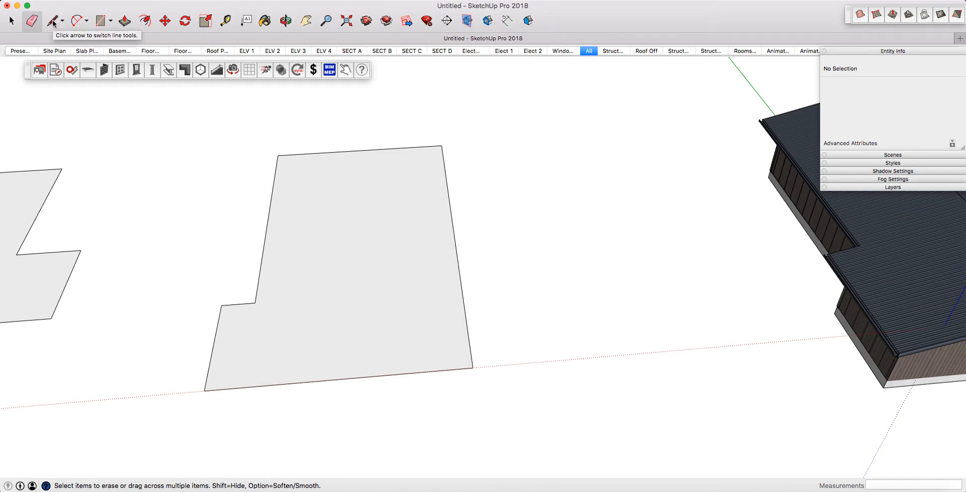
pyautogui.moveTo(455, 217)
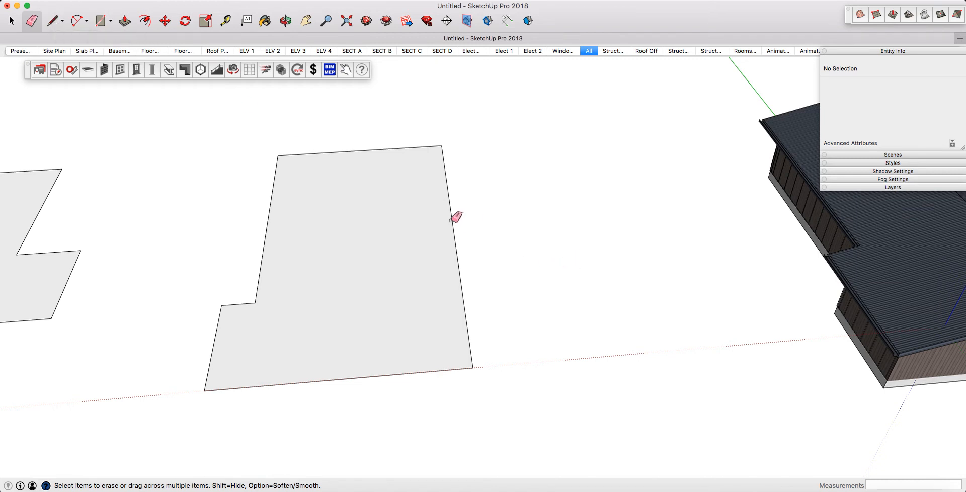
pyautogui.moveTo(505, 256)
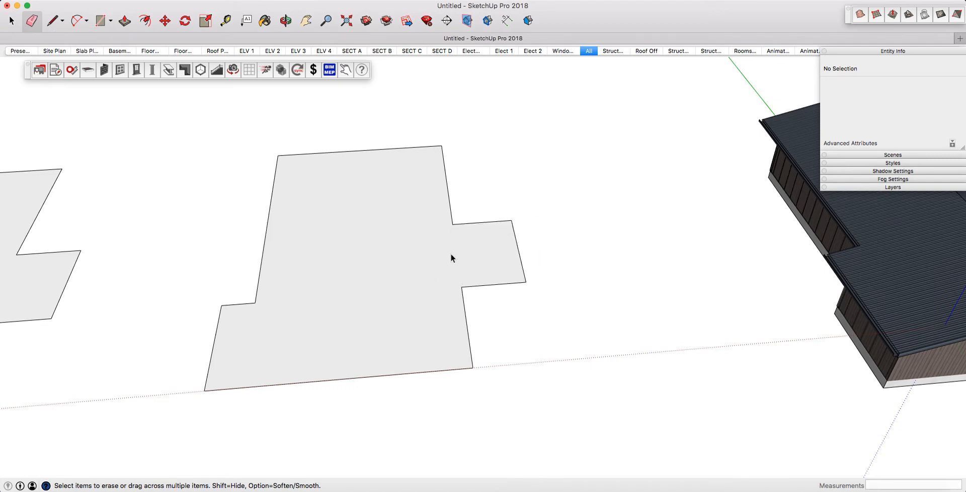
# Generate a 15° metal hip roof with fascia, gutter and capping on the footprint face.
pyautogui.click(379, 258)
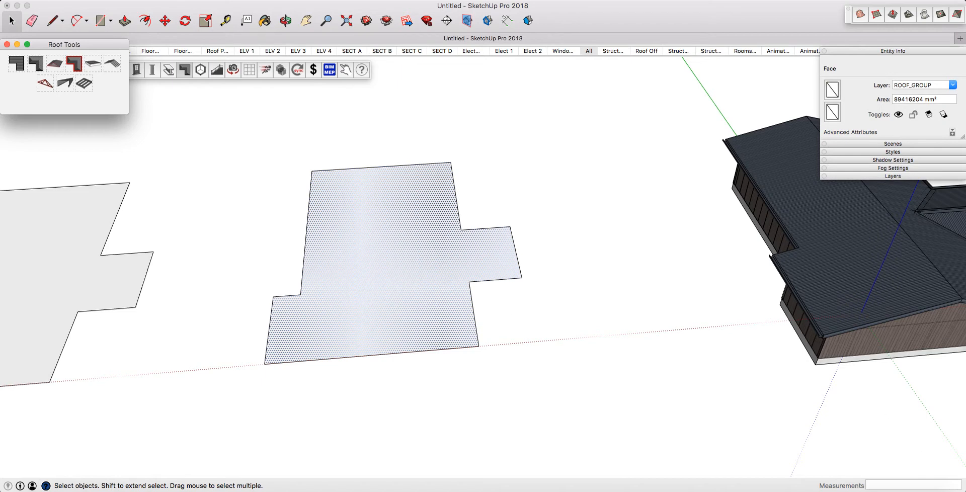
pyautogui.click(57, 63)
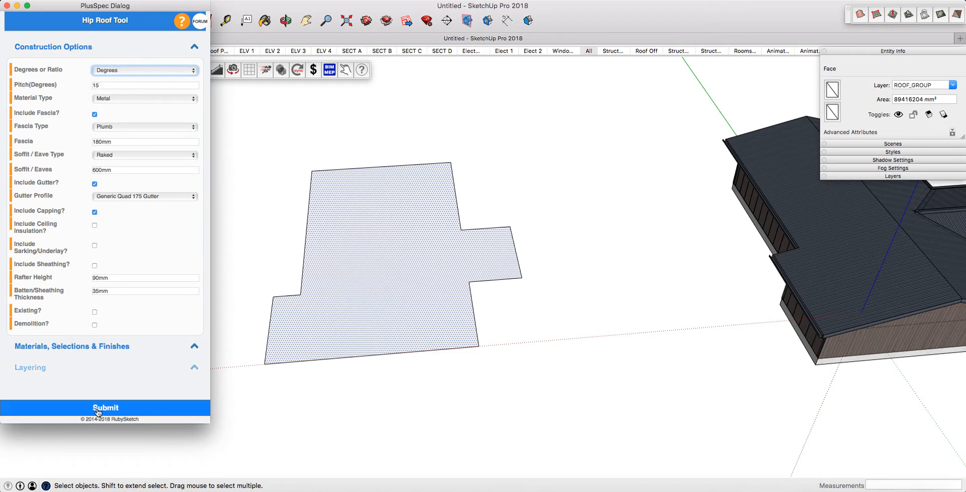
pyautogui.click(104, 408)
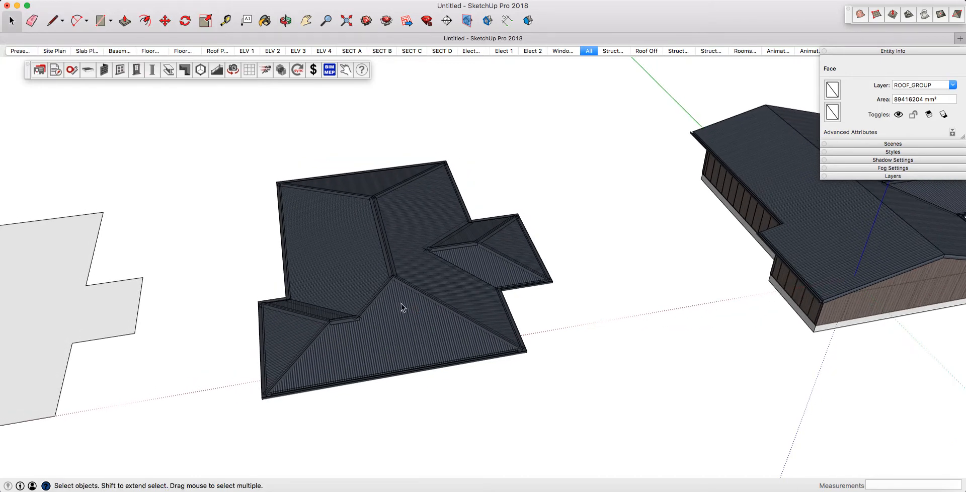
# Start Edit Roof Pitch/Add Gable on the new hip roof and view it from above.
pyautogui.rightClick(400, 308)
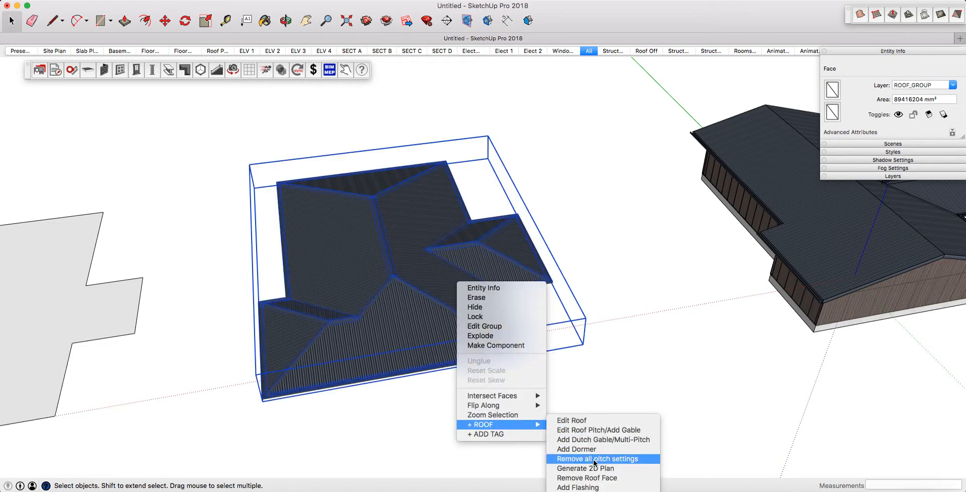
pyautogui.click(596, 459)
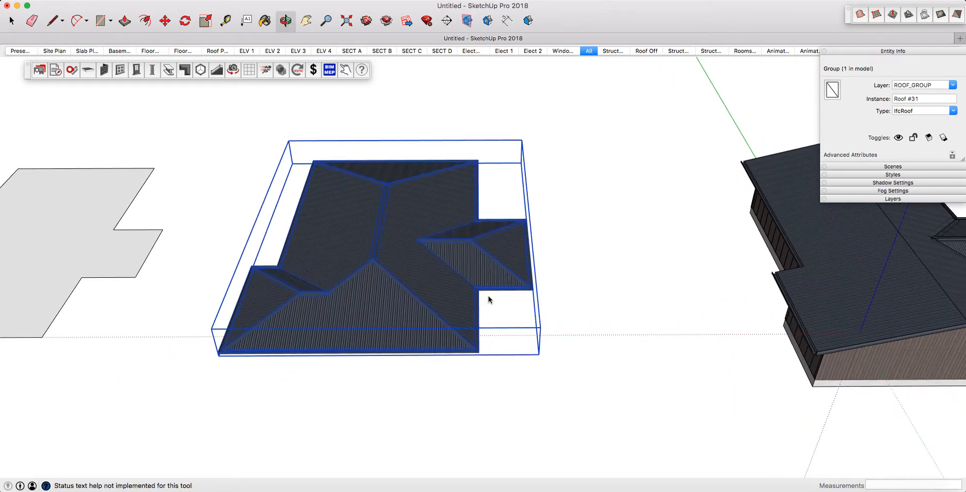
pyautogui.moveTo(490, 299); pyautogui.dragTo(569, 290)
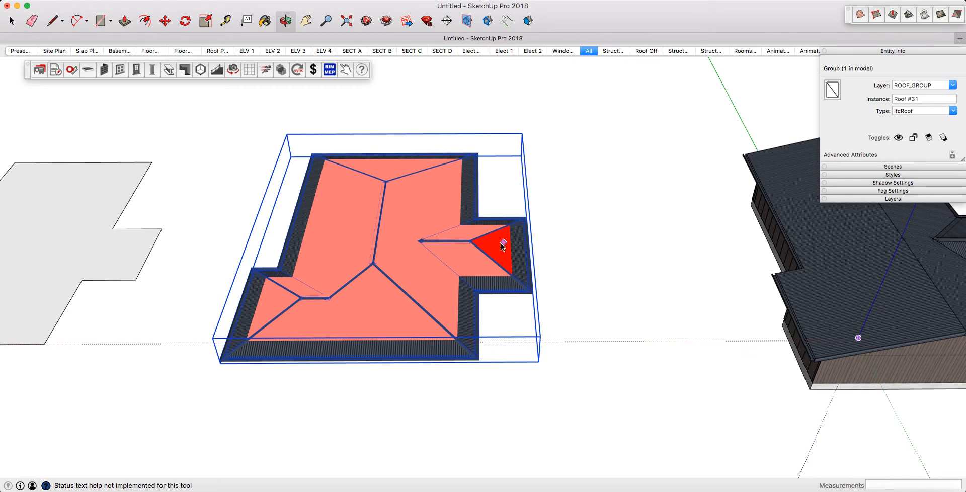
pyautogui.moveTo(507, 226)
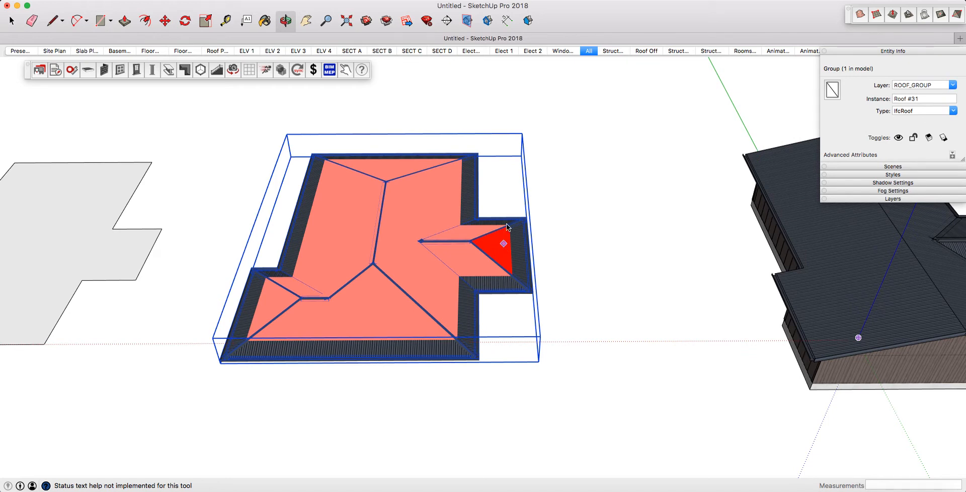
pyautogui.moveTo(505, 258)
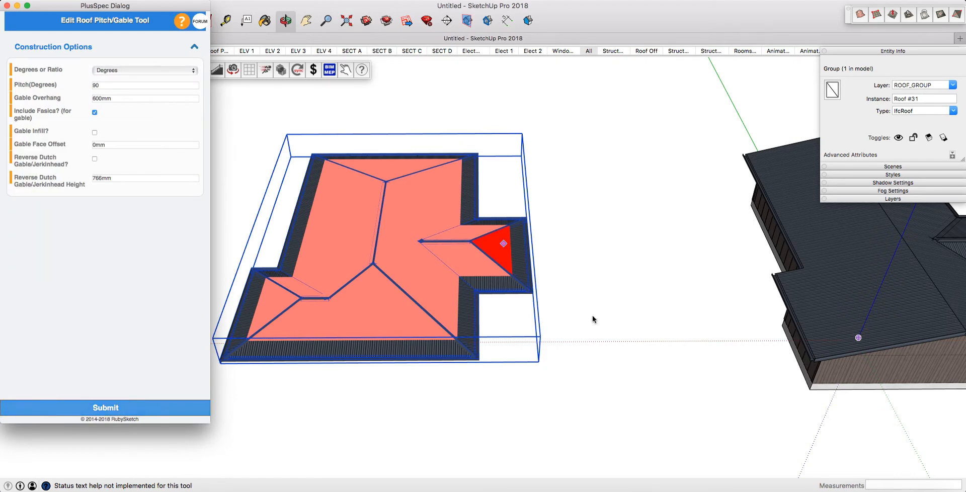
# Apply 90° pitch to the small wing, top end, front and narrow hip faces.
pyautogui.click(105, 408)
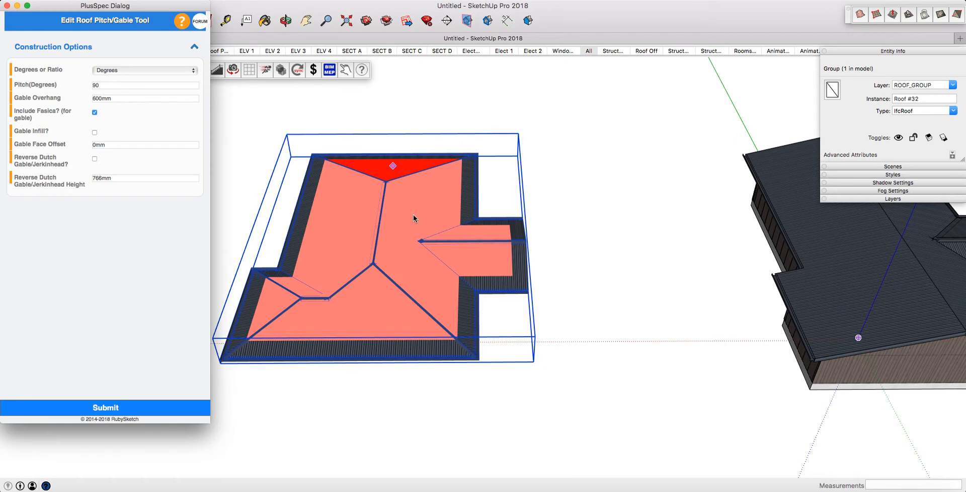
pyautogui.moveTo(410, 140)
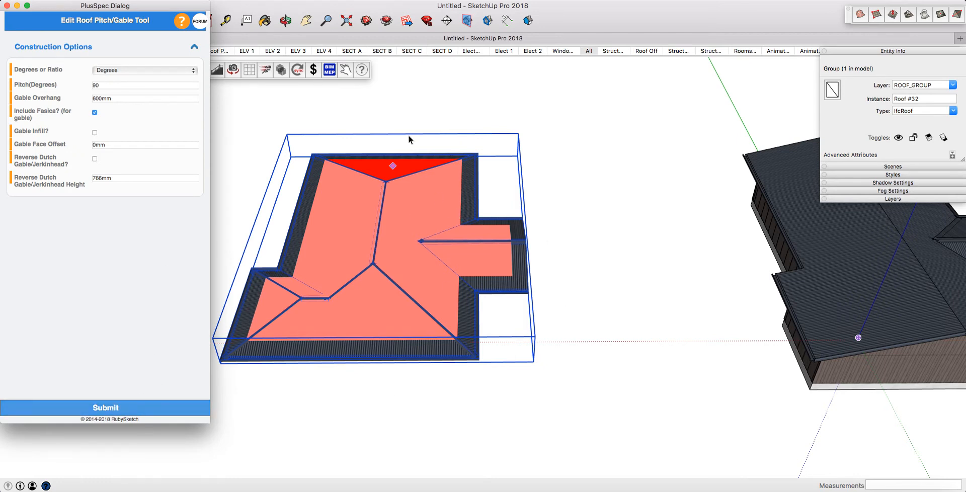
pyautogui.click(104, 408)
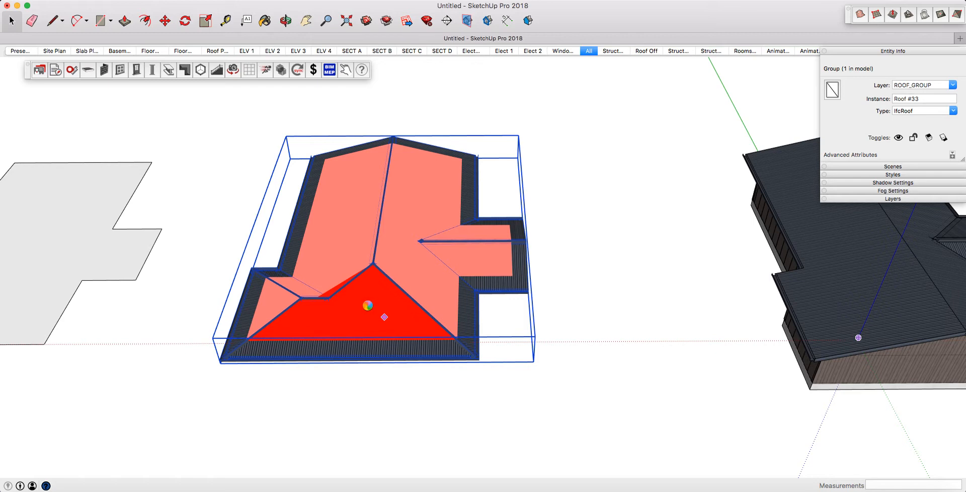
pyautogui.moveTo(230, 289)
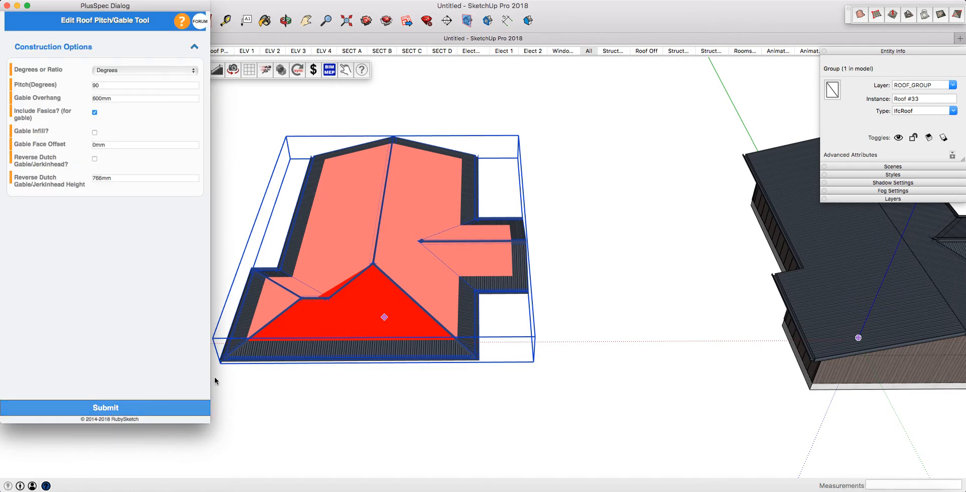
pyautogui.click(104, 407)
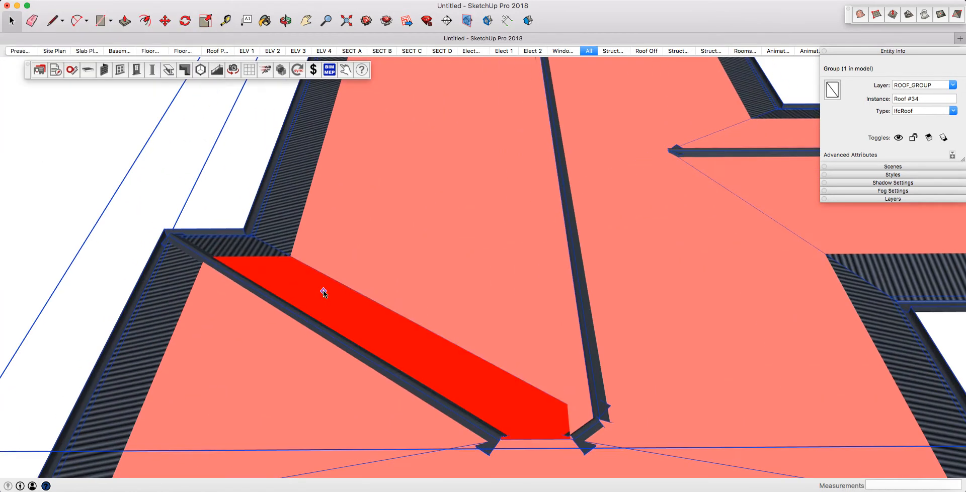
pyautogui.moveTo(237, 239)
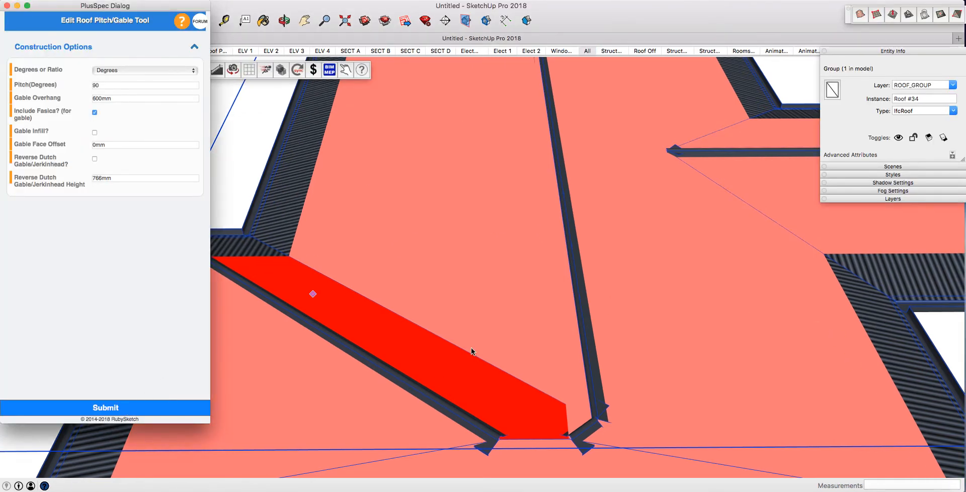
pyautogui.click(105, 407)
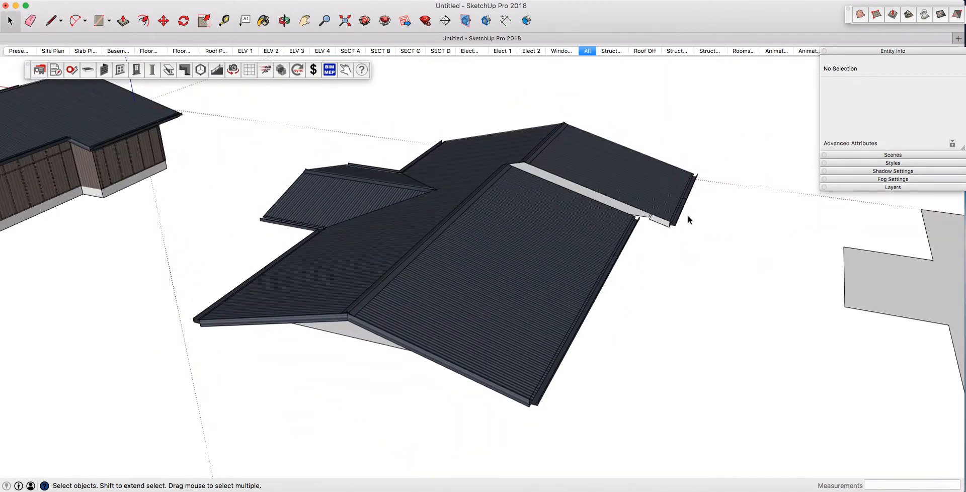
pyautogui.moveTo(689, 220); pyautogui.dragTo(649, 278)
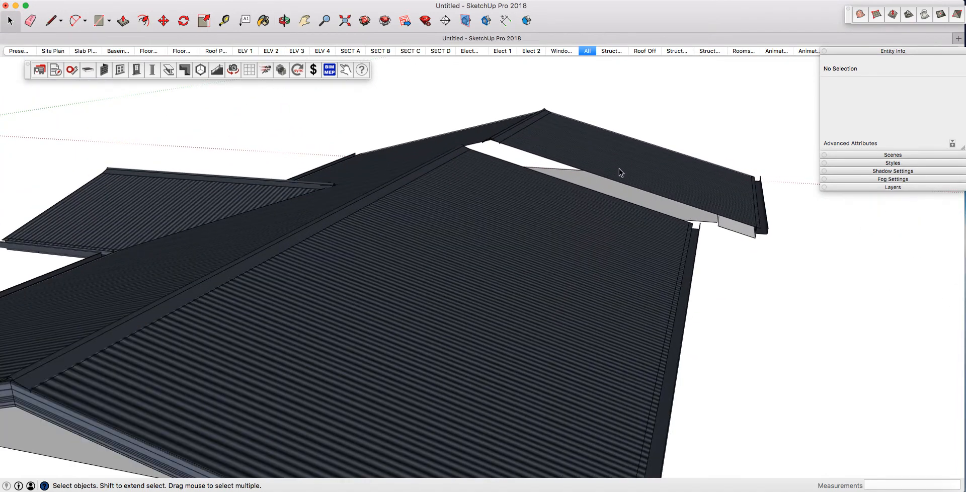
pyautogui.moveTo(460, 157)
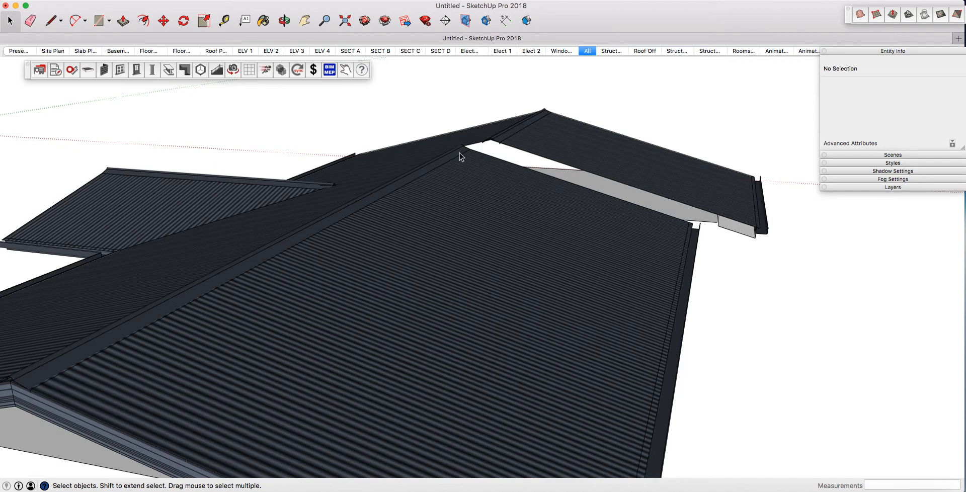
pyautogui.moveTo(683, 237)
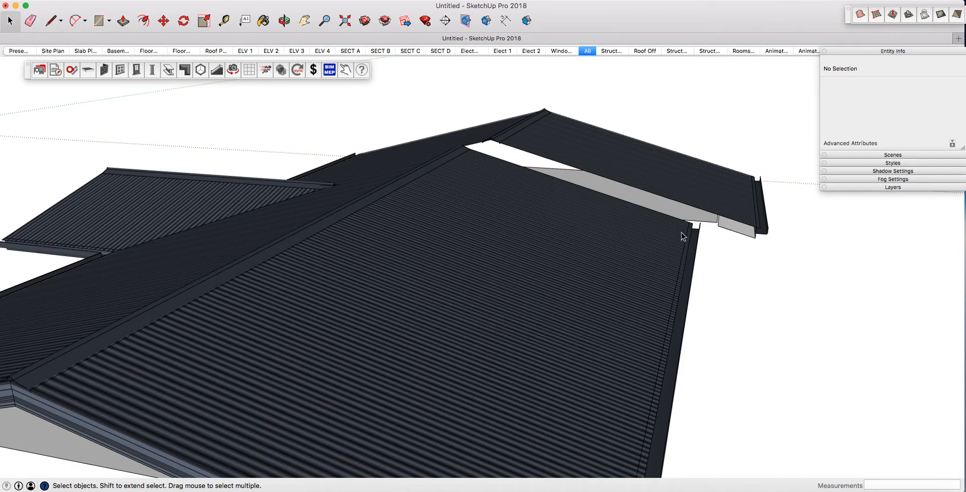
pyautogui.moveTo(682, 236); pyautogui.dragTo(623, 278)
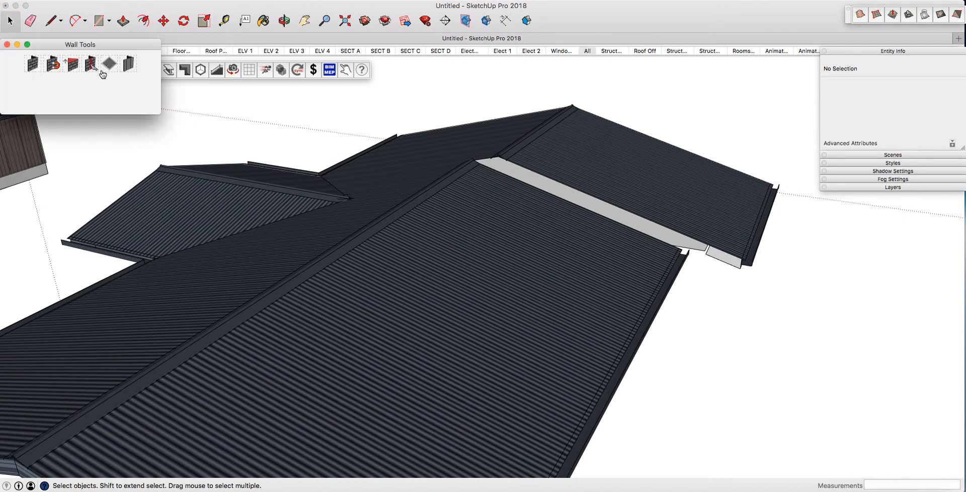
pyautogui.moveTo(176, 77)
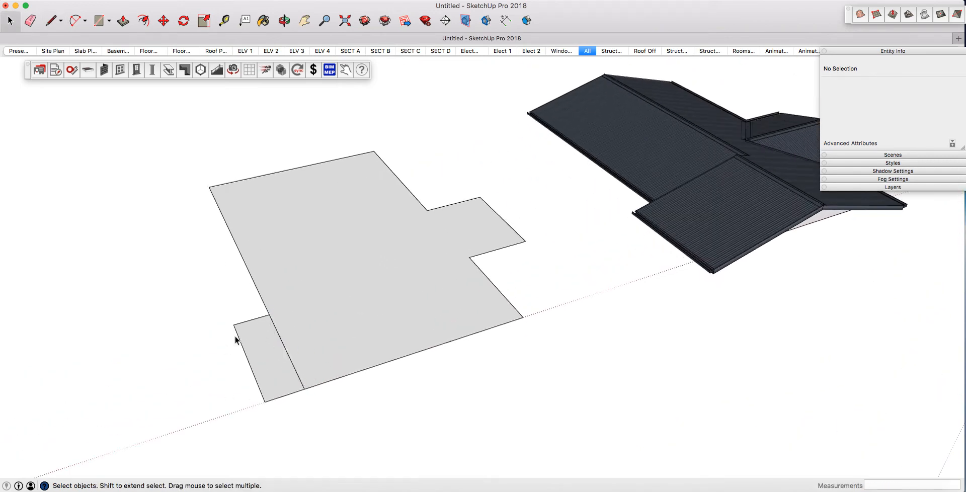
pyautogui.moveTo(344, 270)
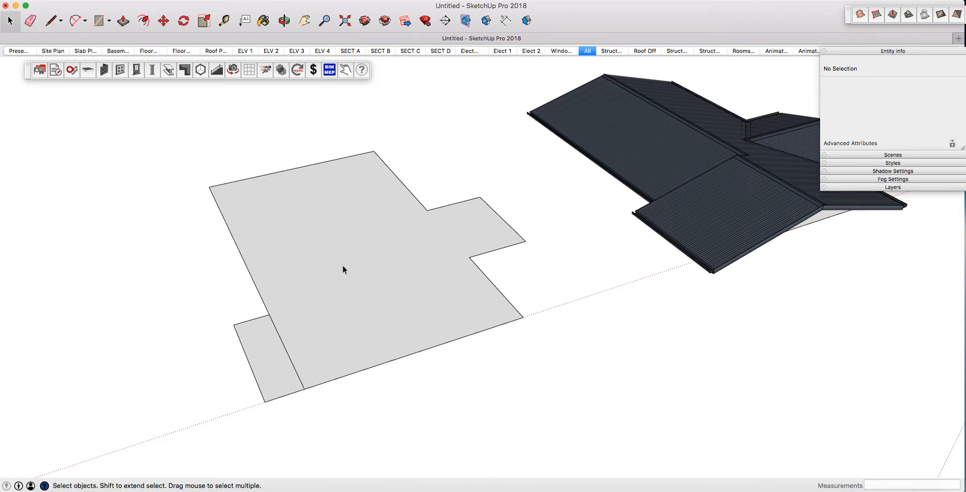
pyautogui.click(343, 270)
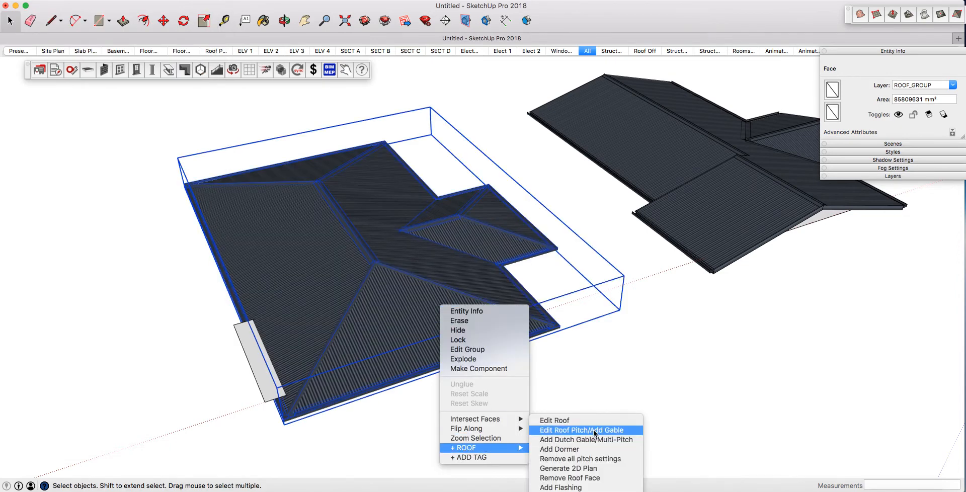
# Turn the second roof's wing hip face into a 90° gable.
pyautogui.click(581, 430)
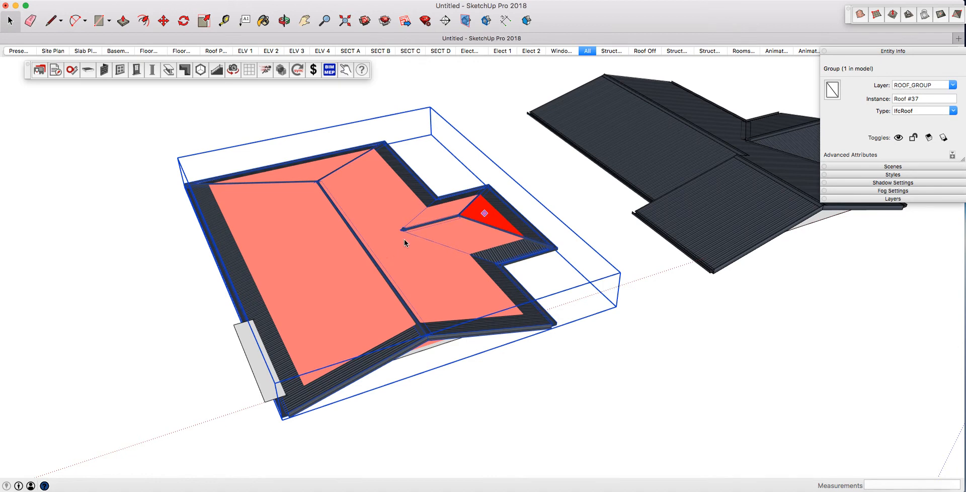
pyautogui.moveTo(406, 242)
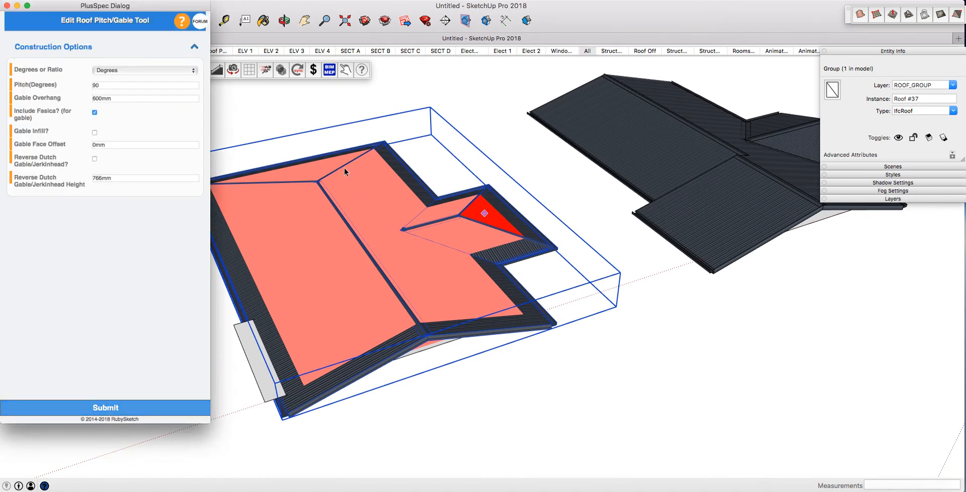
pyautogui.click(104, 407)
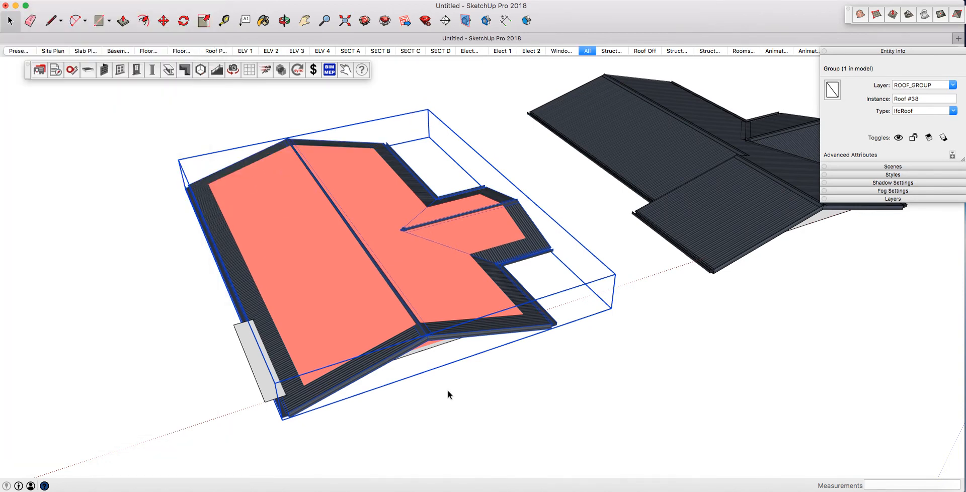
# Finish the gable edits and start removing a face from the second roof.
pyautogui.click(447, 357)
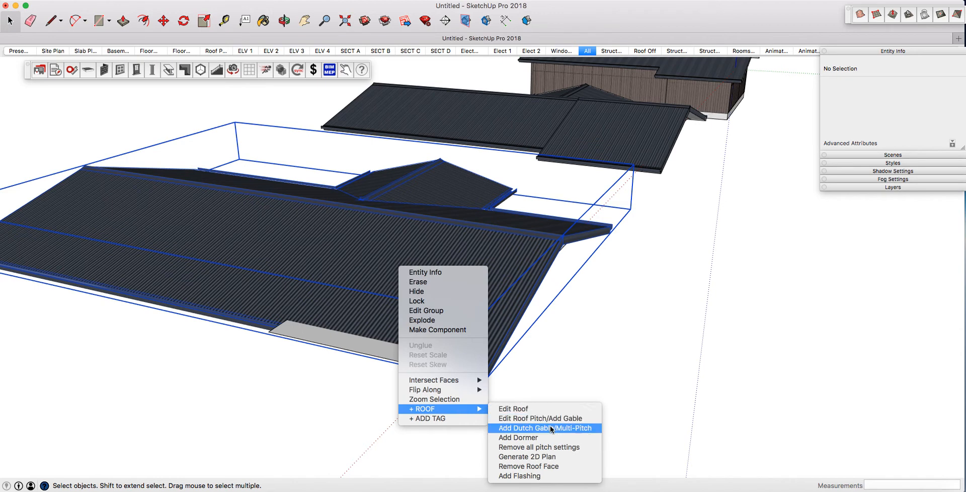
pyautogui.moveTo(528, 466)
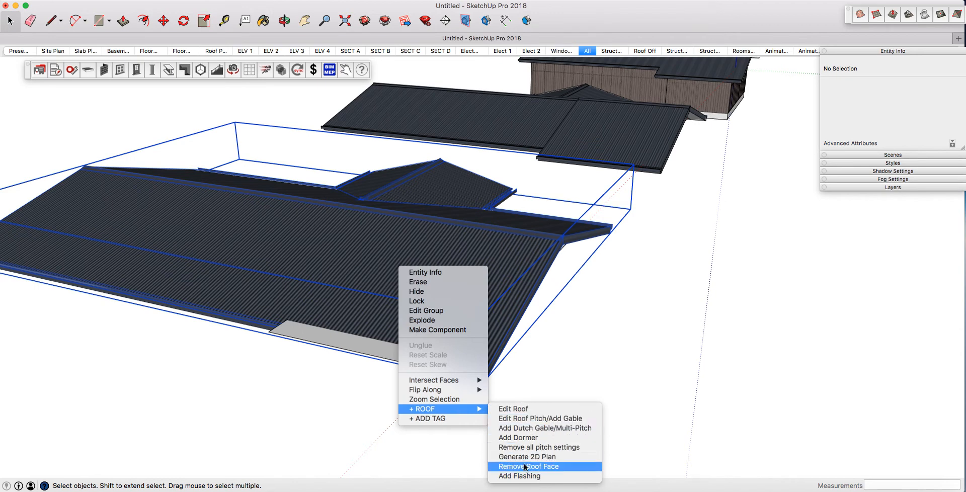
pyautogui.click(528, 467)
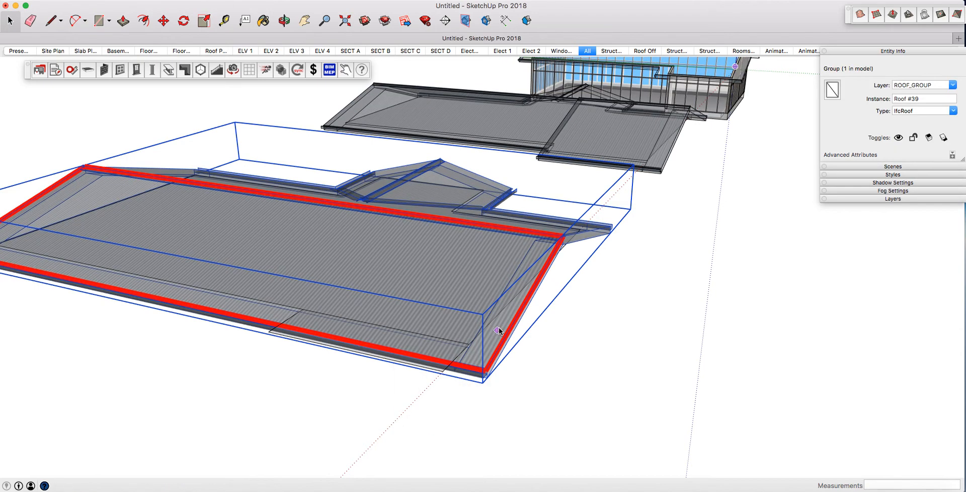
pyautogui.moveTo(531, 280)
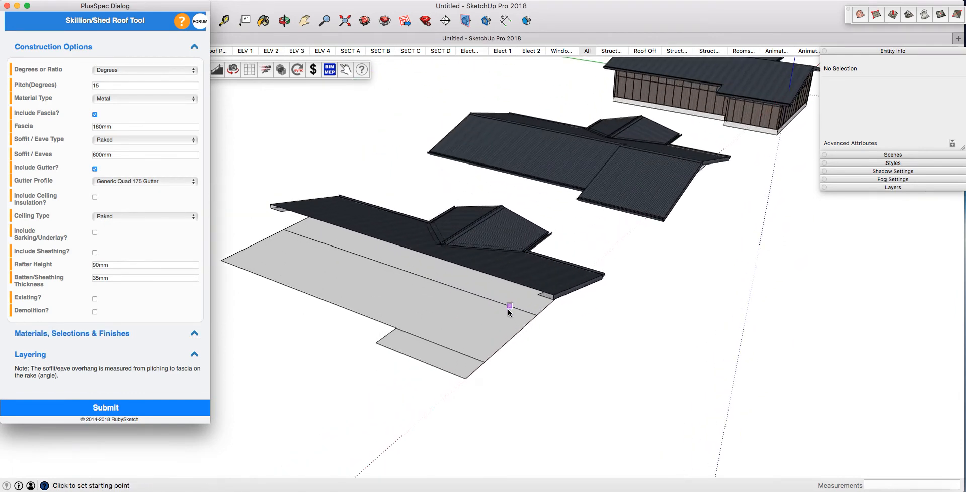
pyautogui.moveTo(516, 338)
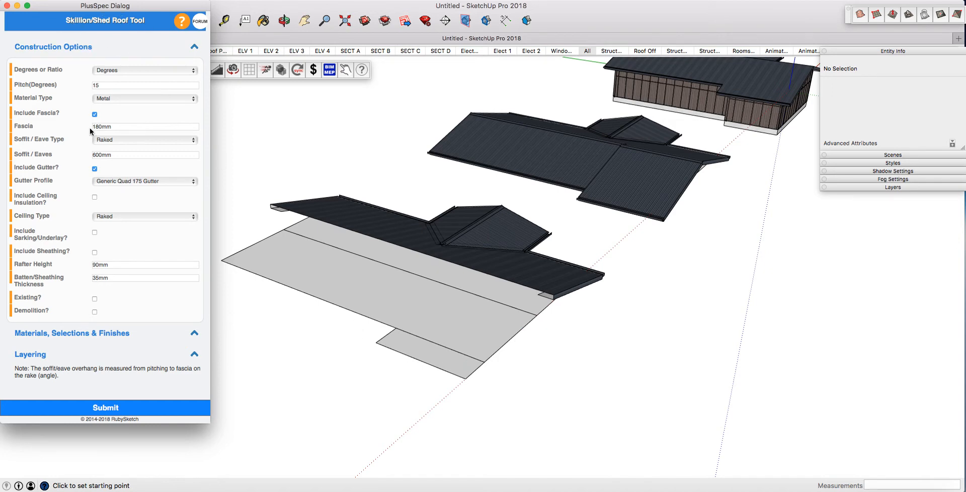
pyautogui.moveTo(507, 272)
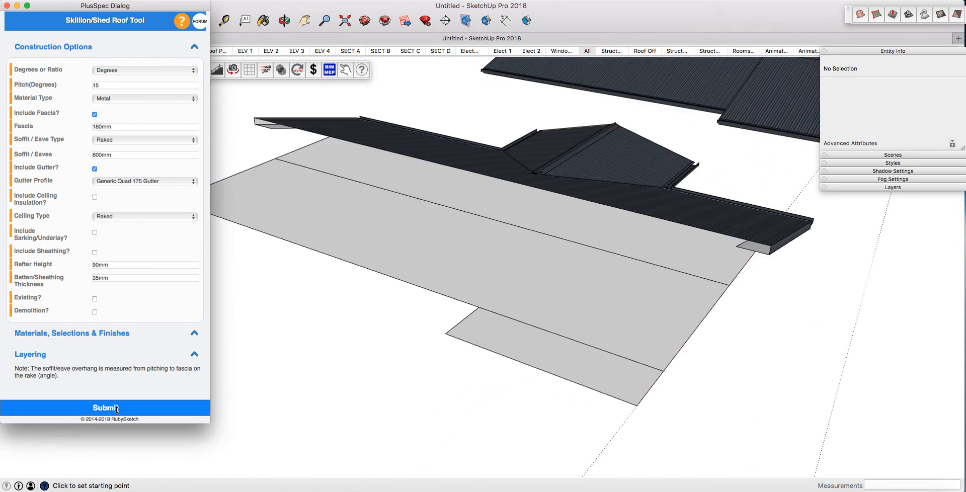
# Confirm the 15° metal skillion roof settings and begin tracing its outline.
pyautogui.click(105, 408)
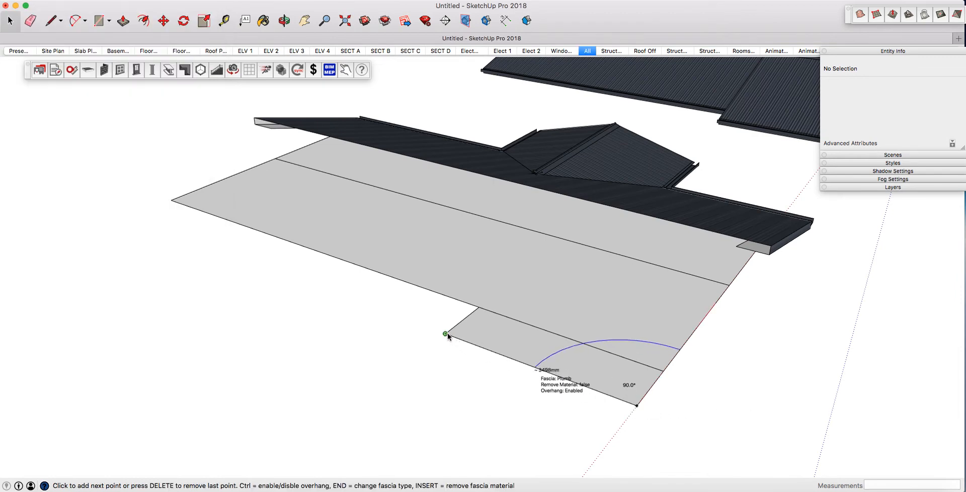
pyautogui.moveTo(493, 324)
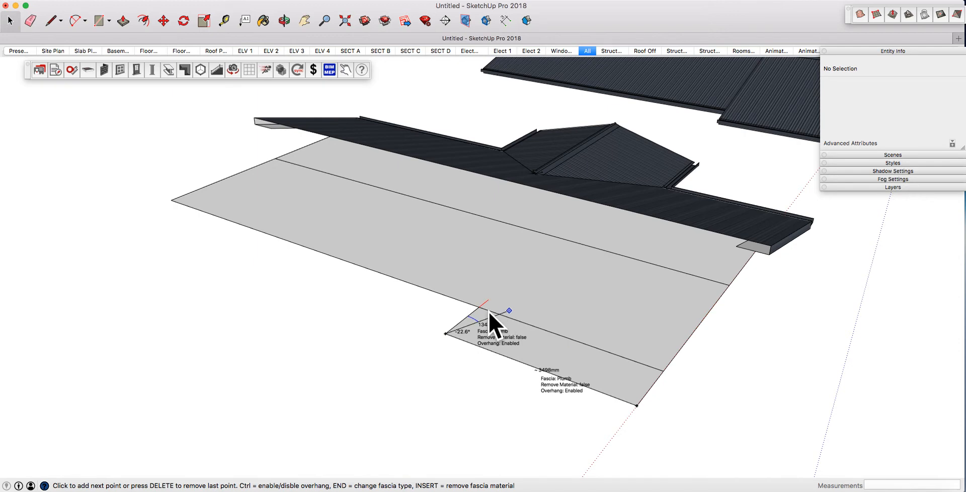
pyautogui.moveTo(479, 307)
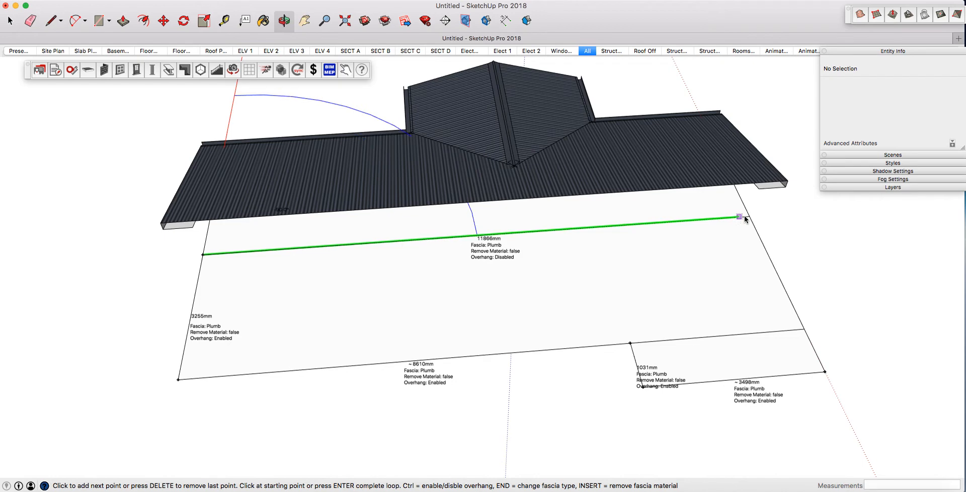
pyautogui.moveTo(769, 252)
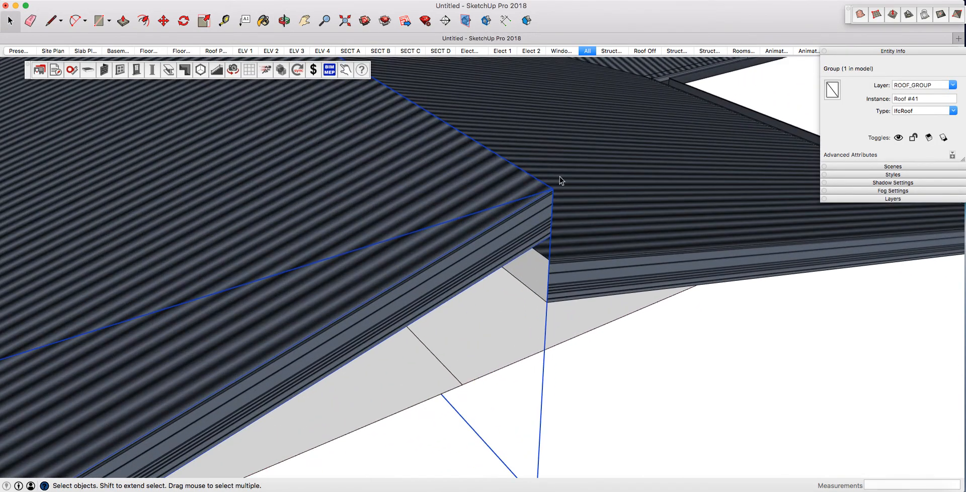
# Delete the leftover grey face from the lower roof section.
pyautogui.click(163, 20)
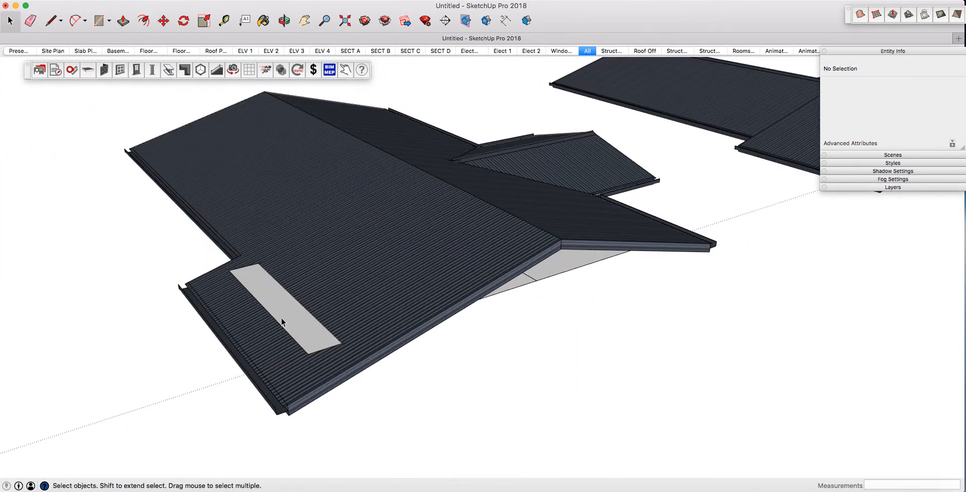
pyautogui.click(284, 308)
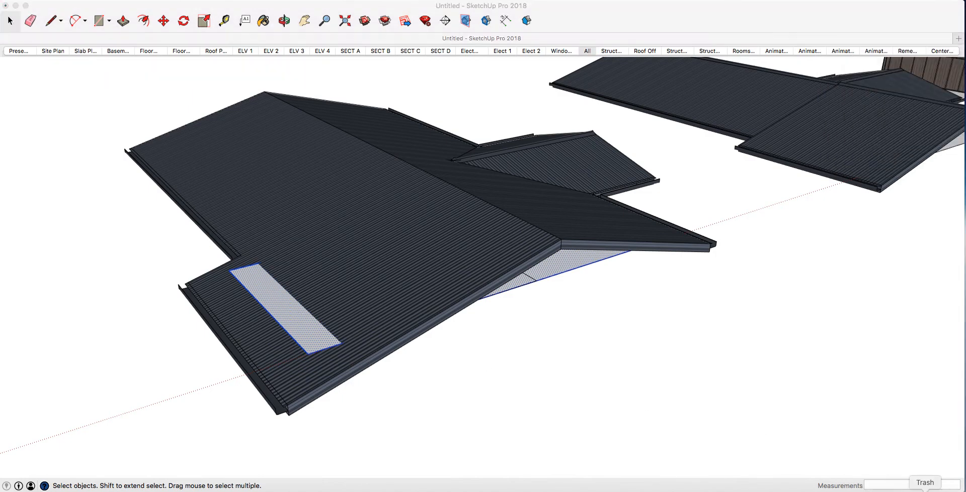
pyautogui.click(586, 50)
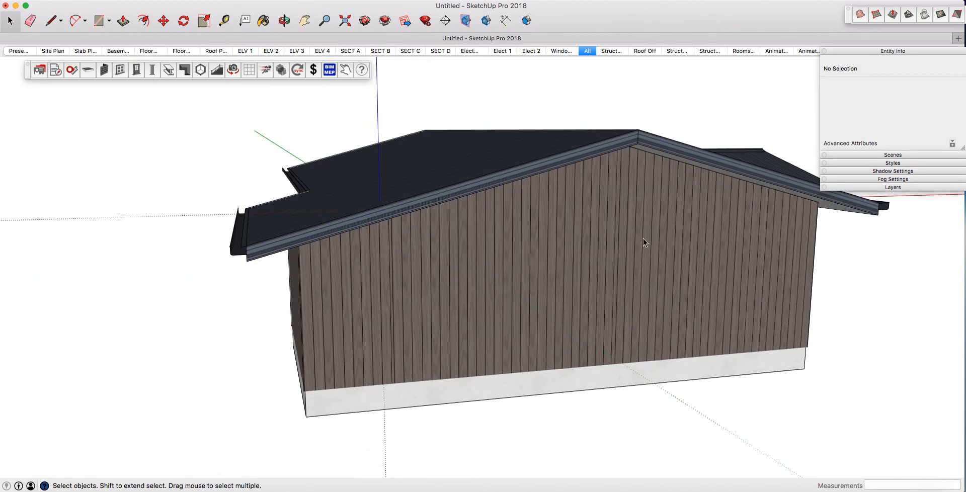
# Show the Structure scene and meld the two gable-side wall frames into one.
pyautogui.moveTo(645, 242); pyautogui.dragTo(376, 314)
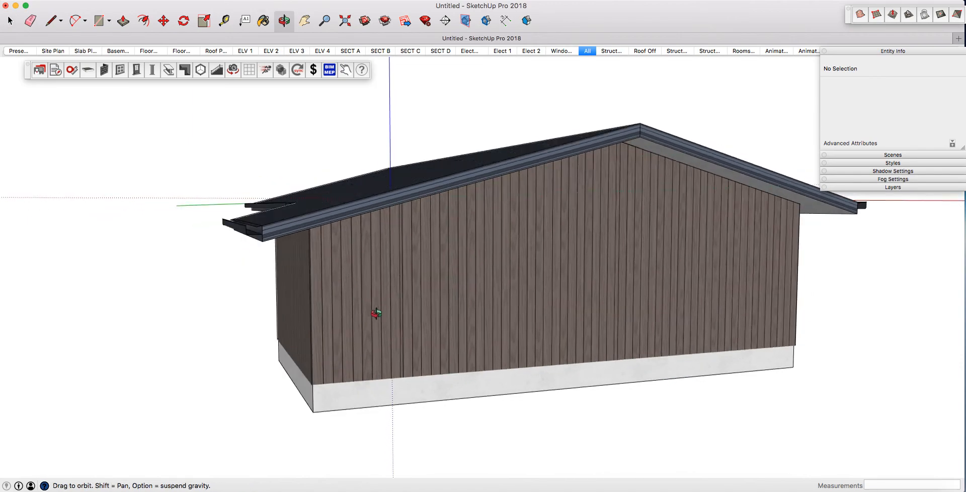
pyautogui.moveTo(376, 314); pyautogui.dragTo(566, 262)
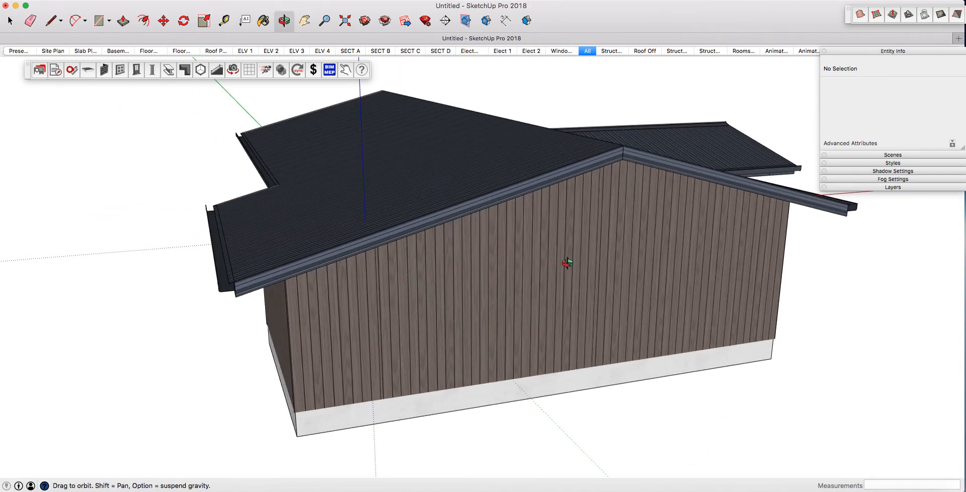
pyautogui.click(676, 50)
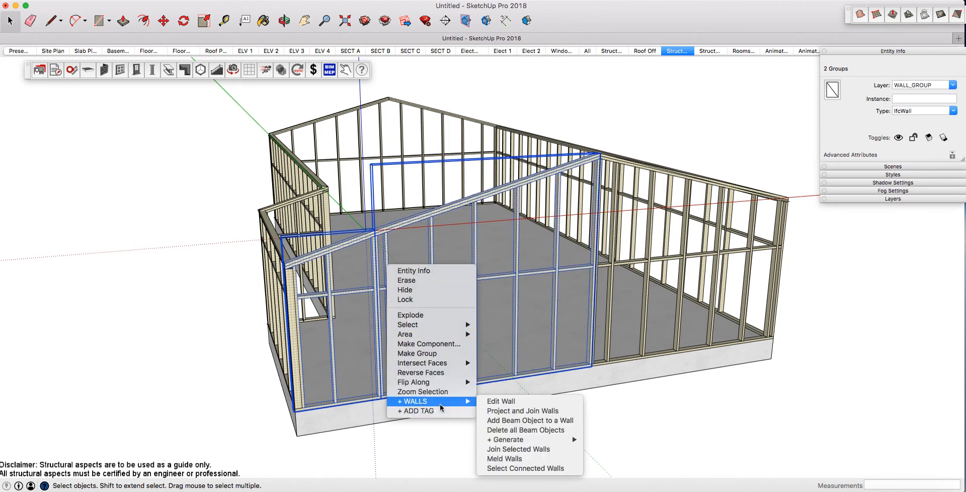
pyautogui.moveTo(454, 405)
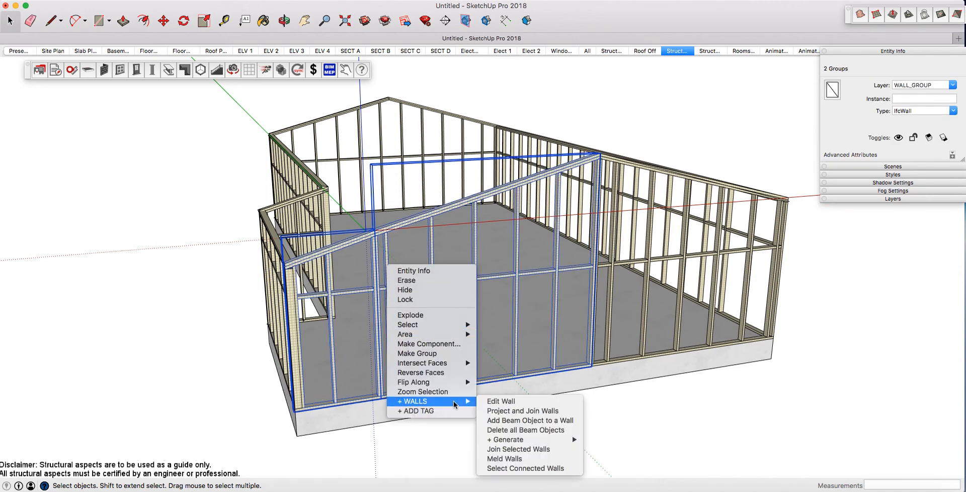
pyautogui.moveTo(524, 459)
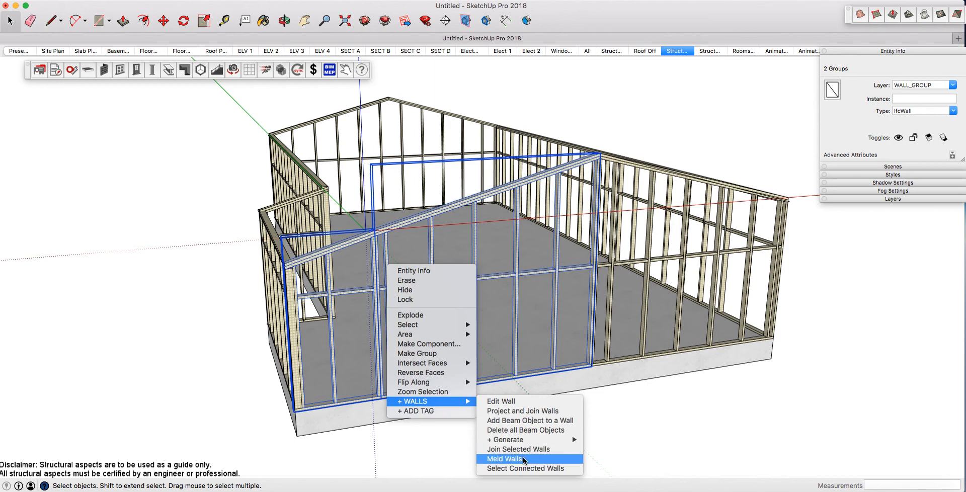
pyautogui.click(507, 459)
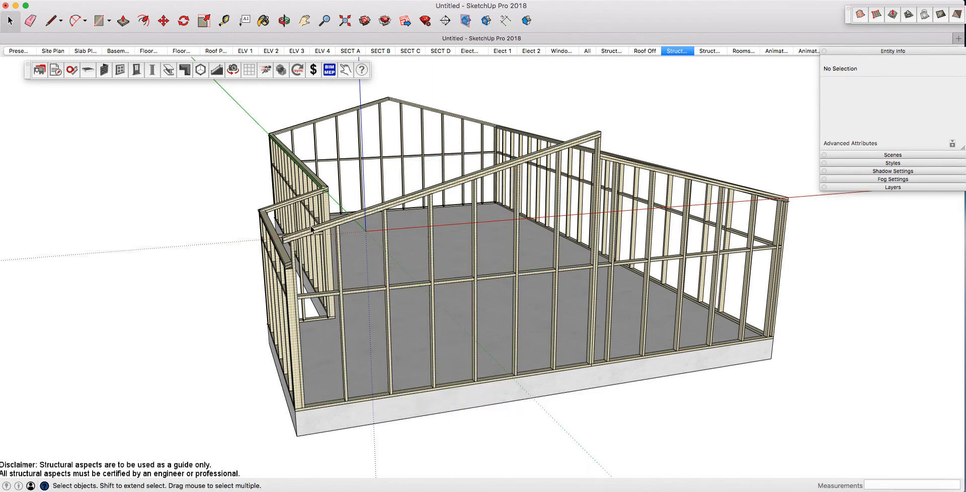
pyautogui.moveTo(530, 161)
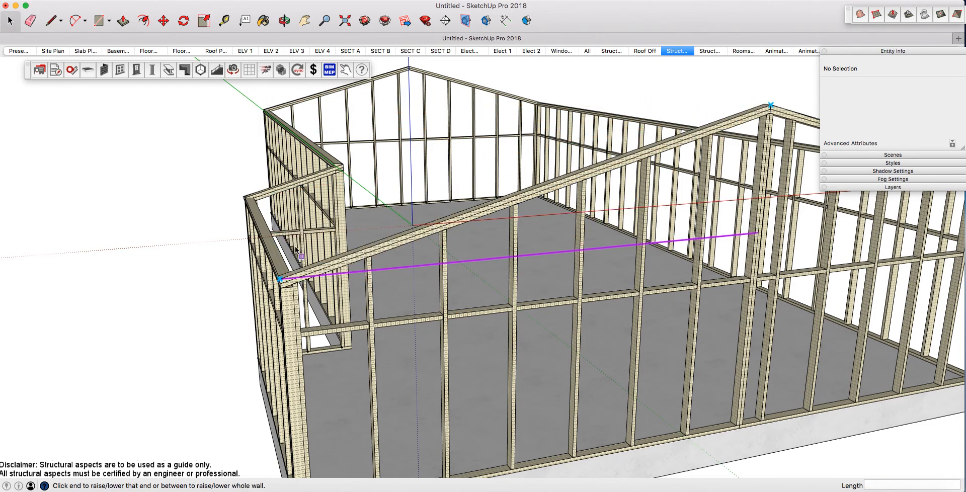
# Raise the melded wall's top to a peak at ridge height.
pyautogui.click(10, 21)
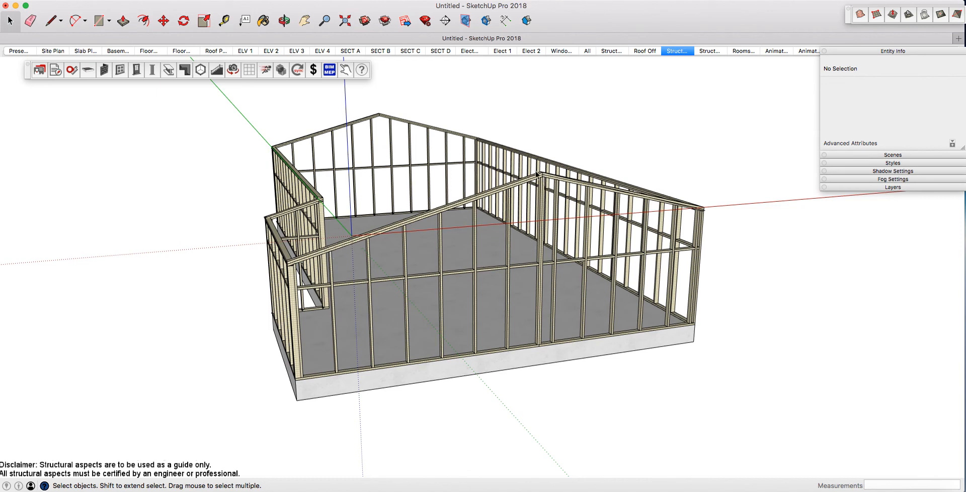
pyautogui.moveTo(412, 159)
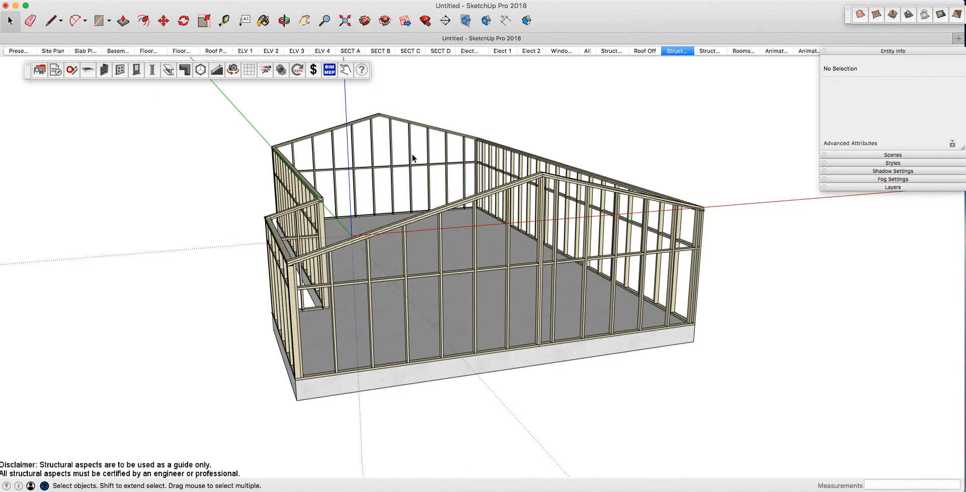
pyautogui.moveTo(395, 127)
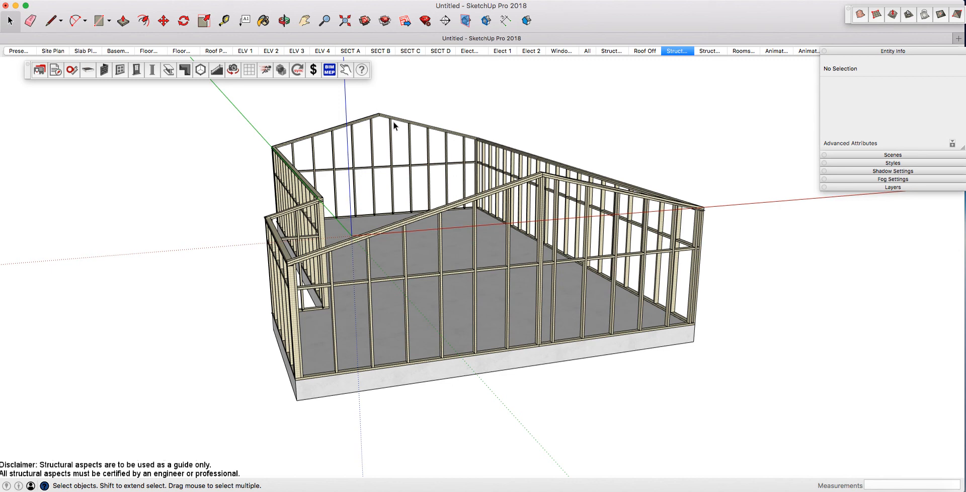
pyautogui.moveTo(414, 183)
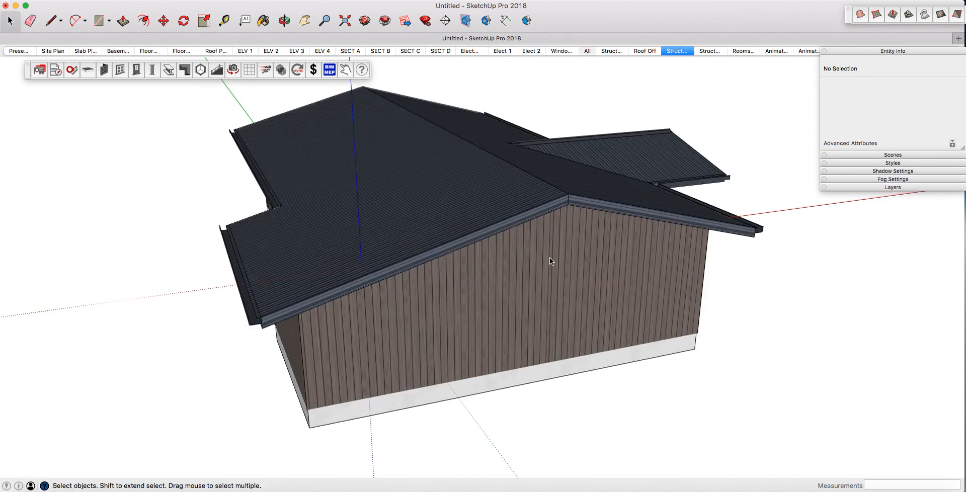
pyautogui.click(586, 50)
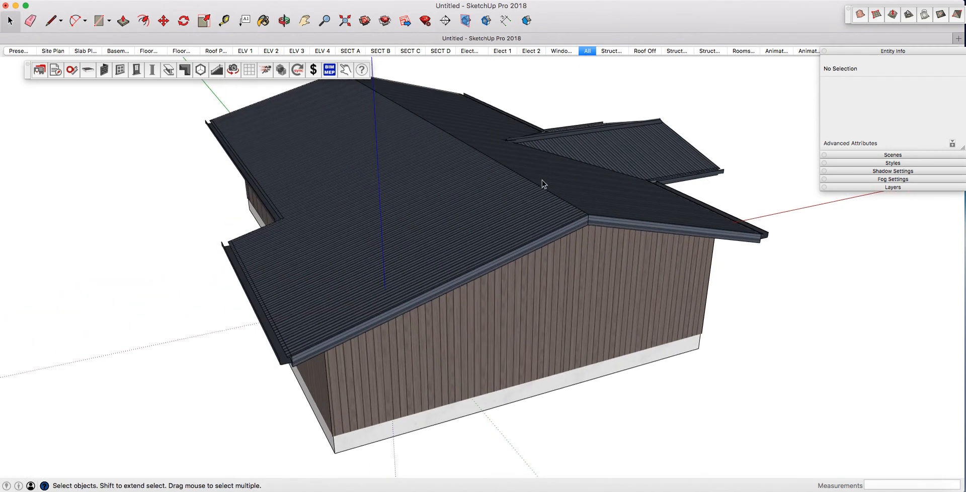
pyautogui.click(644, 50)
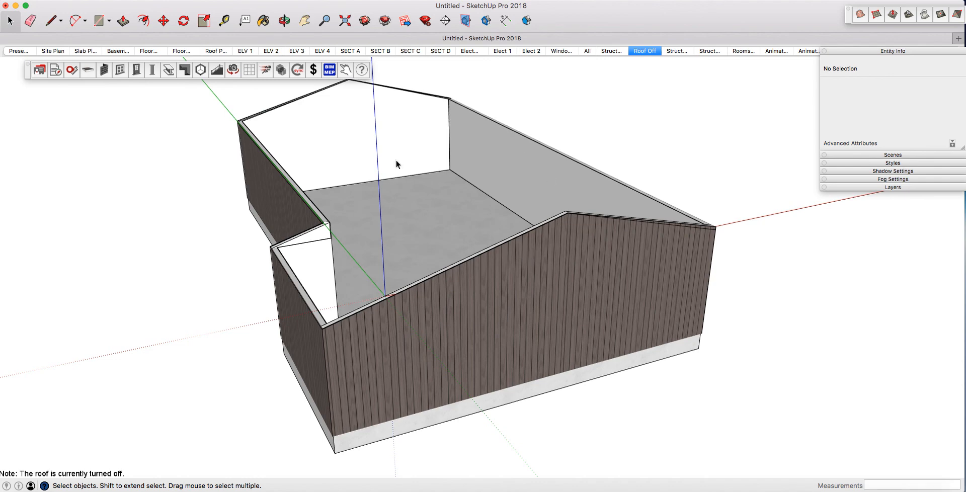
pyautogui.click(587, 50)
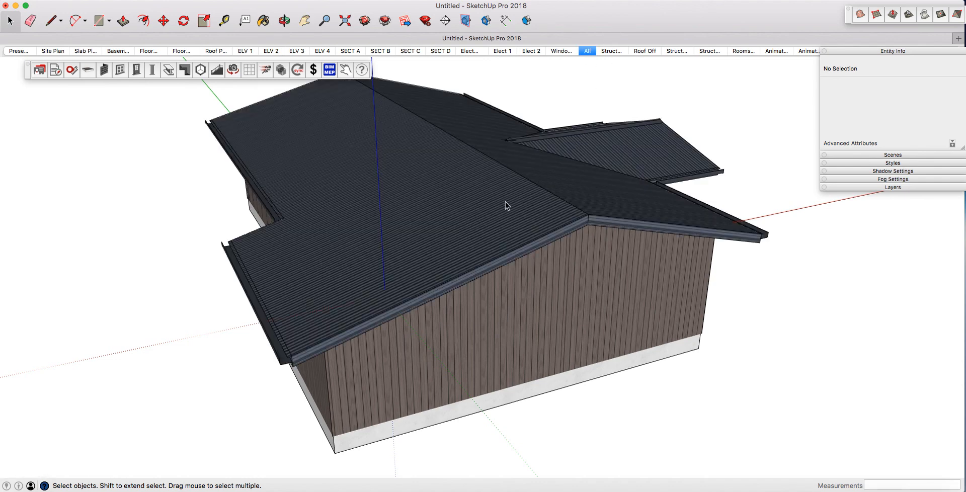
pyautogui.moveTo(453, 280)
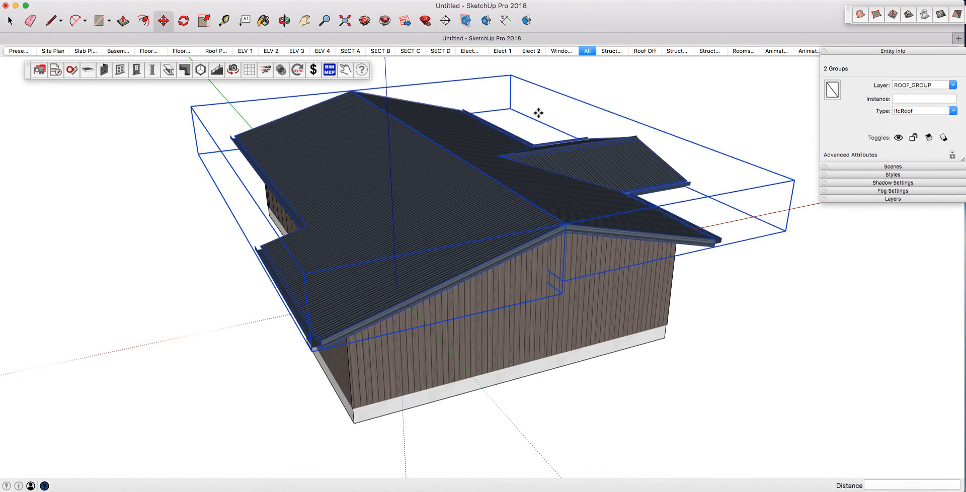
pyautogui.moveTo(556, 184)
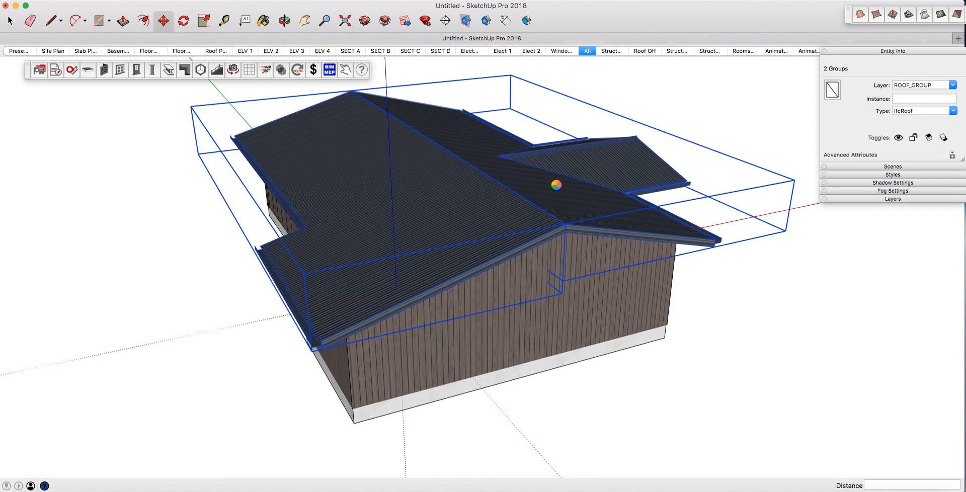
pyautogui.moveTo(555, 185)
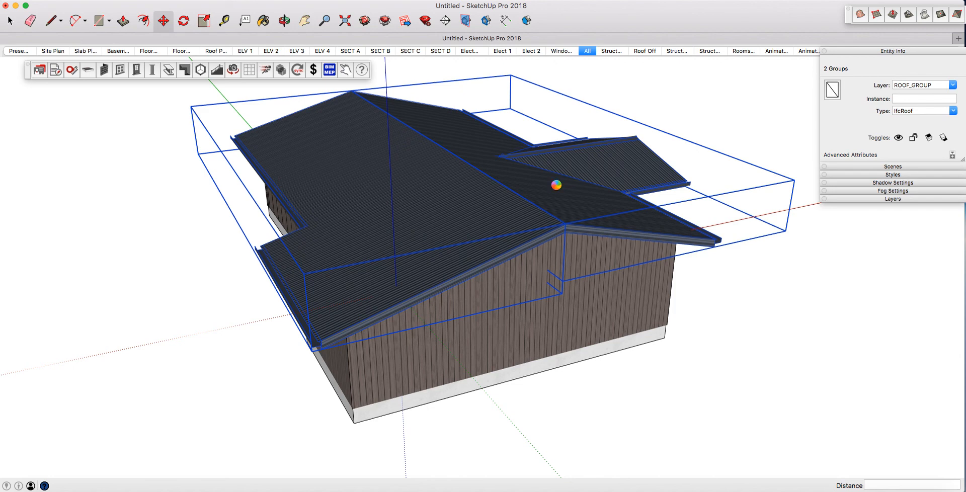